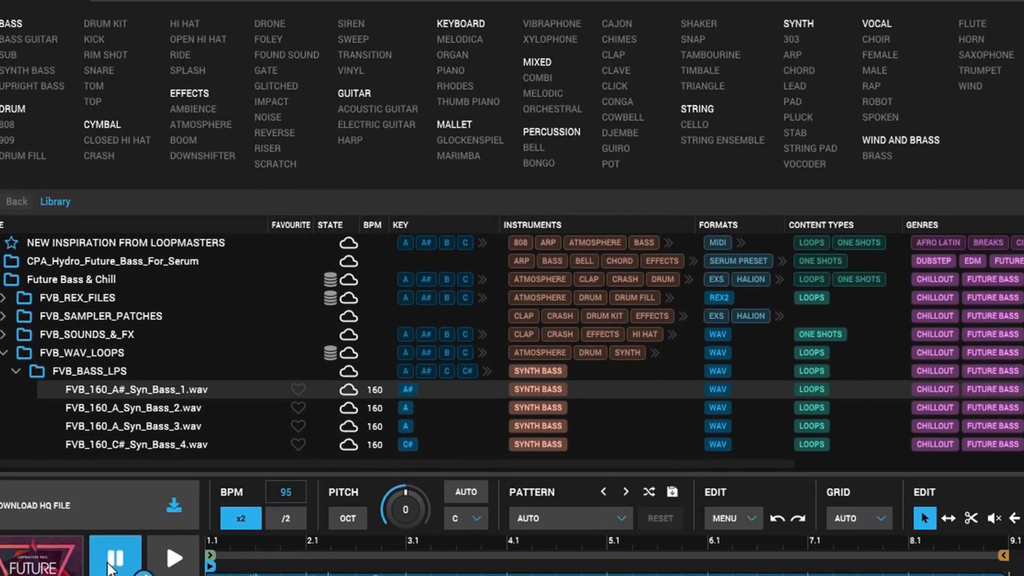
# Pause the synth bass preview and scroll to the Loopcloud 4.0 Windows and Mac download buttons.
pyautogui.click(116, 556)
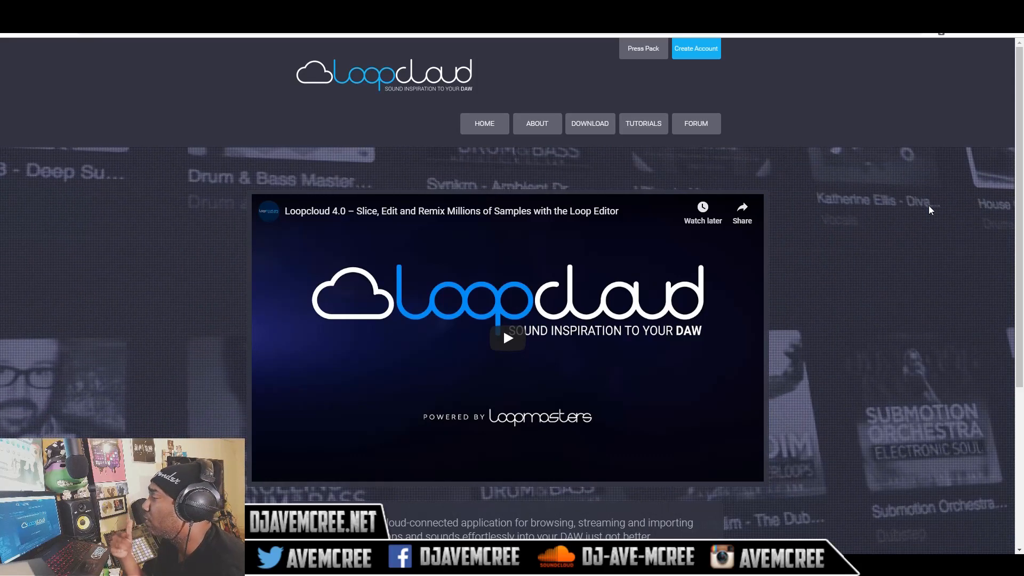
pyautogui.scroll(-3)
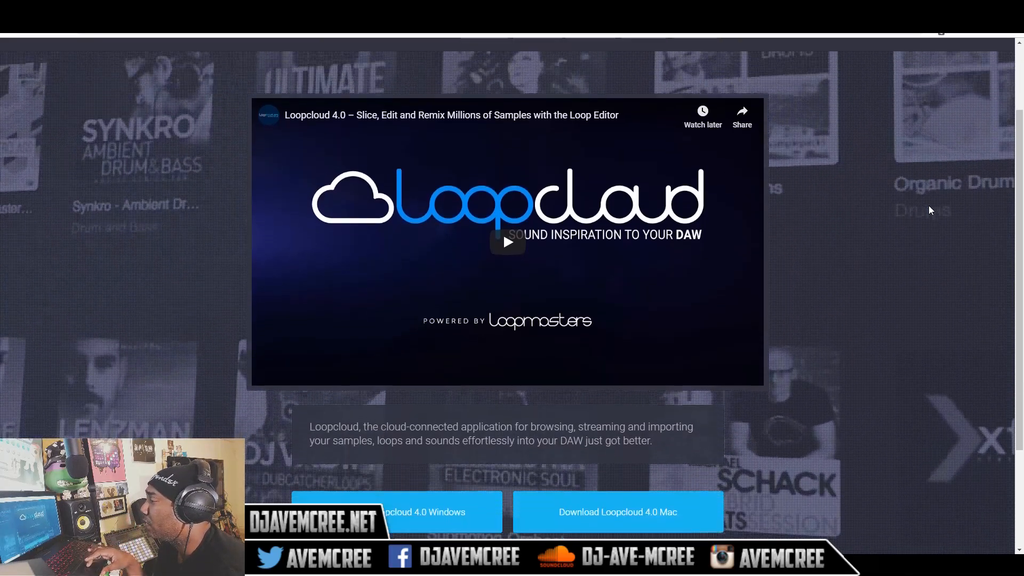
pyautogui.scroll(-3)
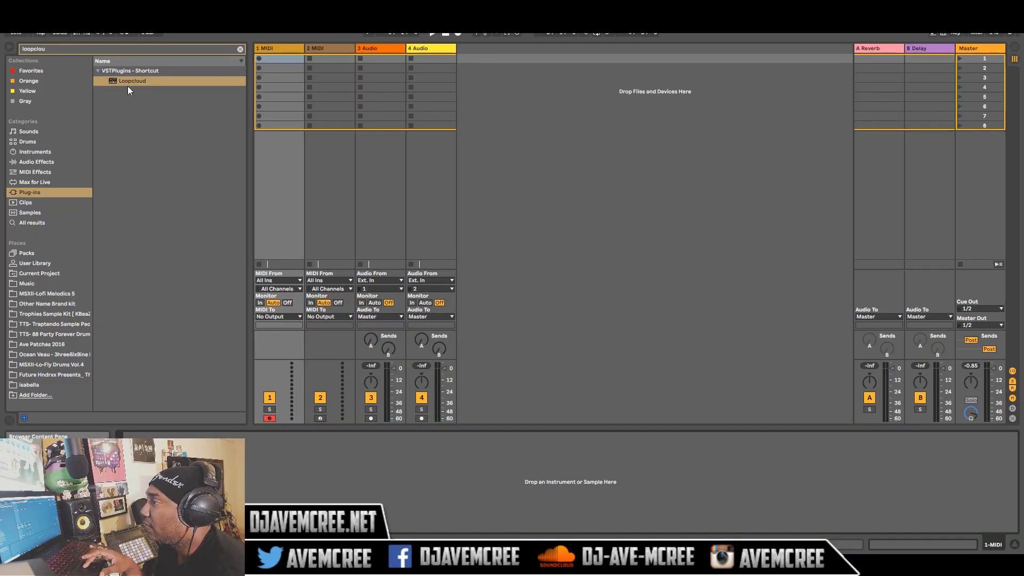
# Insert the Loopcloud VST from the Plug-ins search results onto track 1.
pyautogui.doubleClick(132, 81)
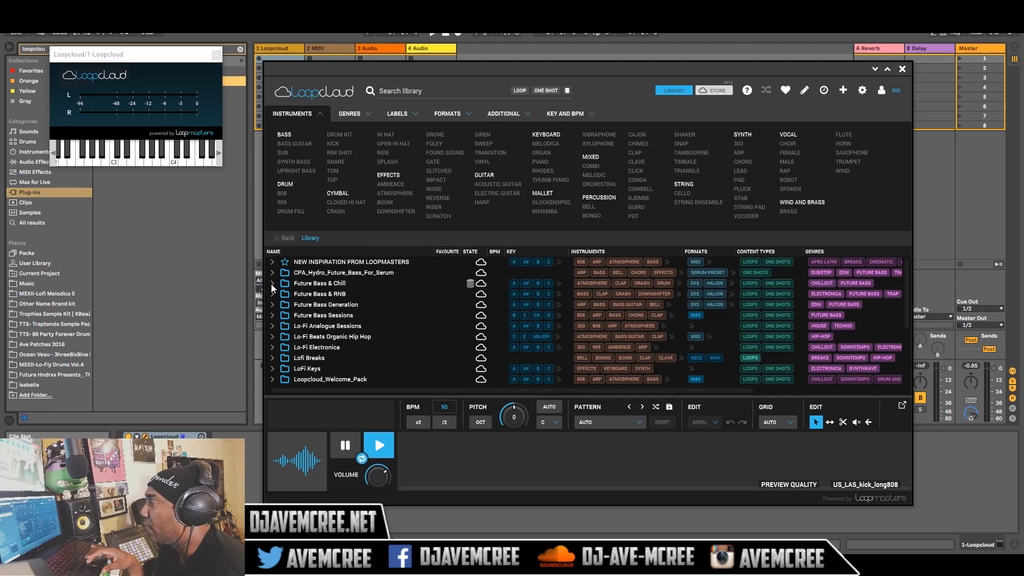
# Preview FVB_160_A#_Syn_Bass_1.wav from Future Bass & Chill > FVB_BASS_LPS, then reach the 808 results.
pyautogui.click(273, 283)
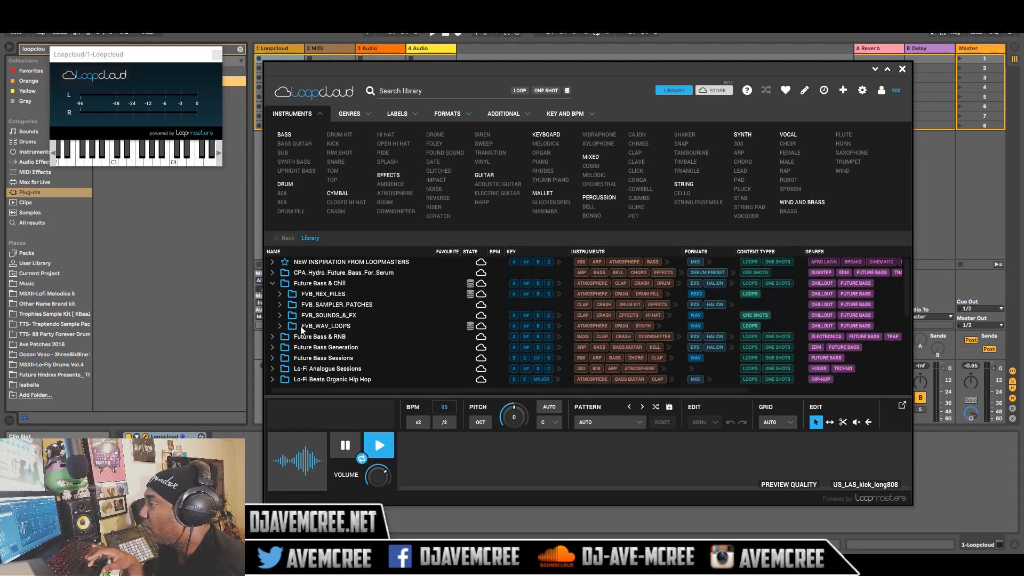
pyautogui.click(287, 325)
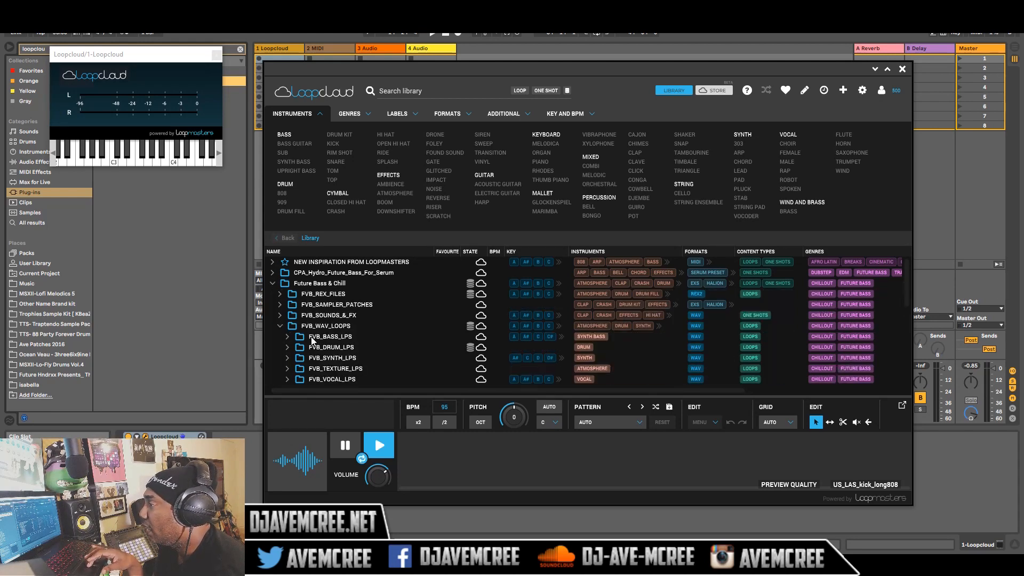
pyautogui.click(288, 335)
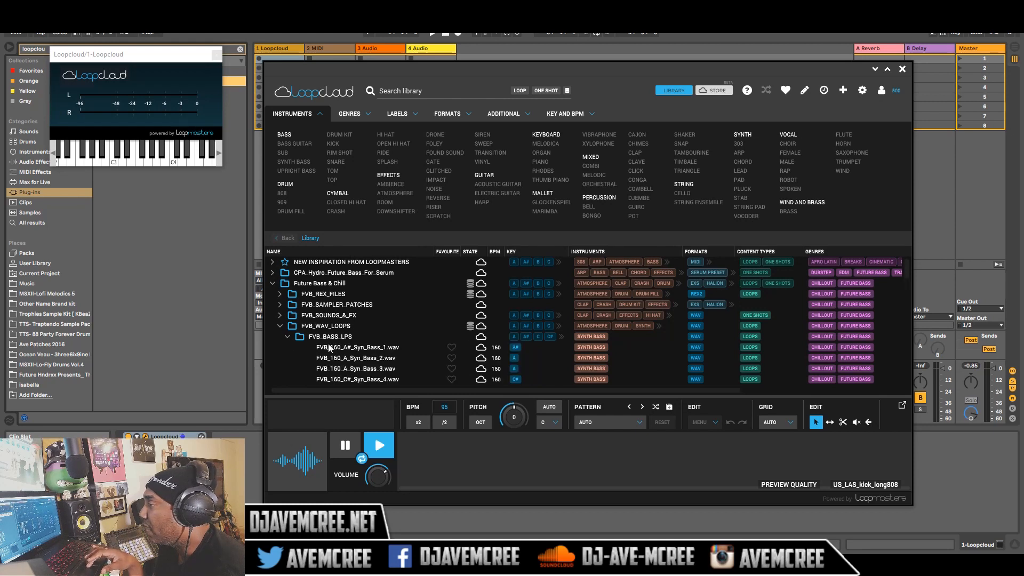
pyautogui.click(357, 347)
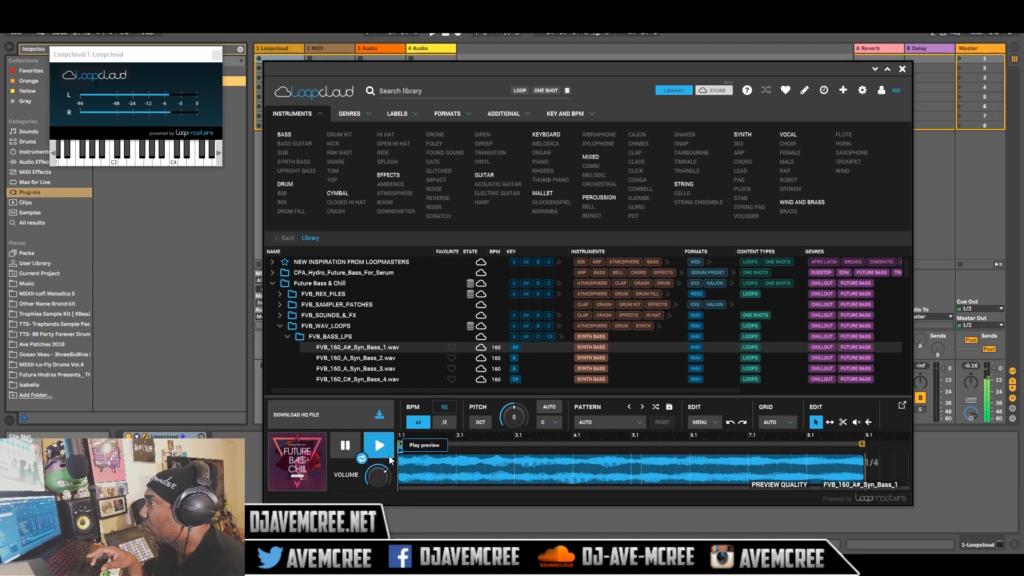
pyautogui.click(378, 445)
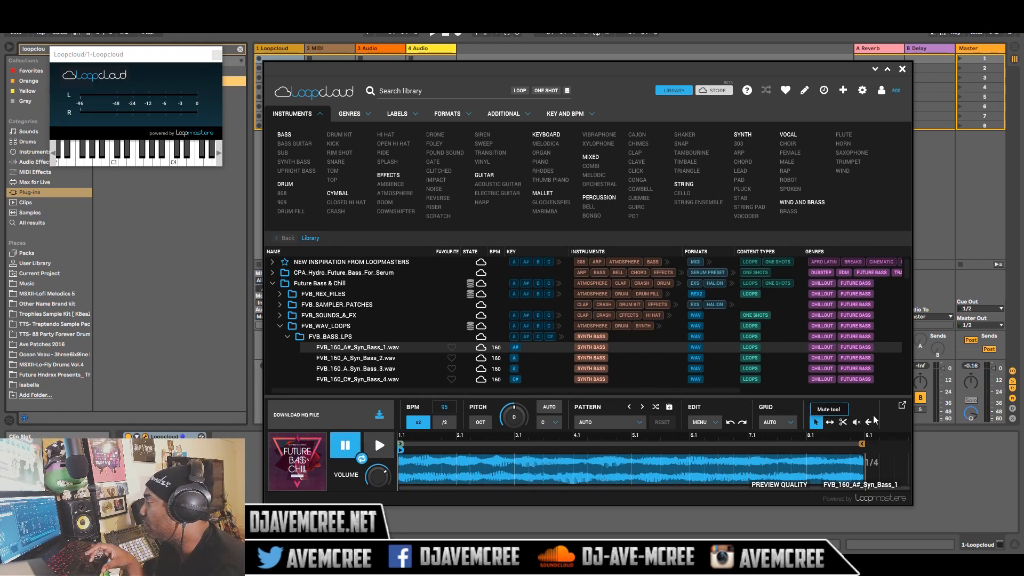
pyautogui.click(902, 405)
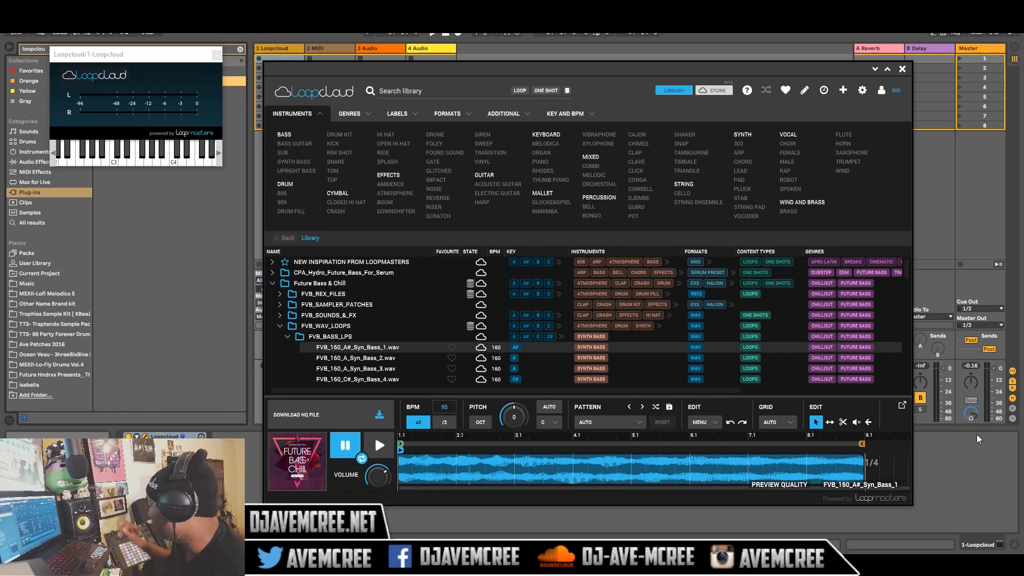
pyautogui.click(283, 208)
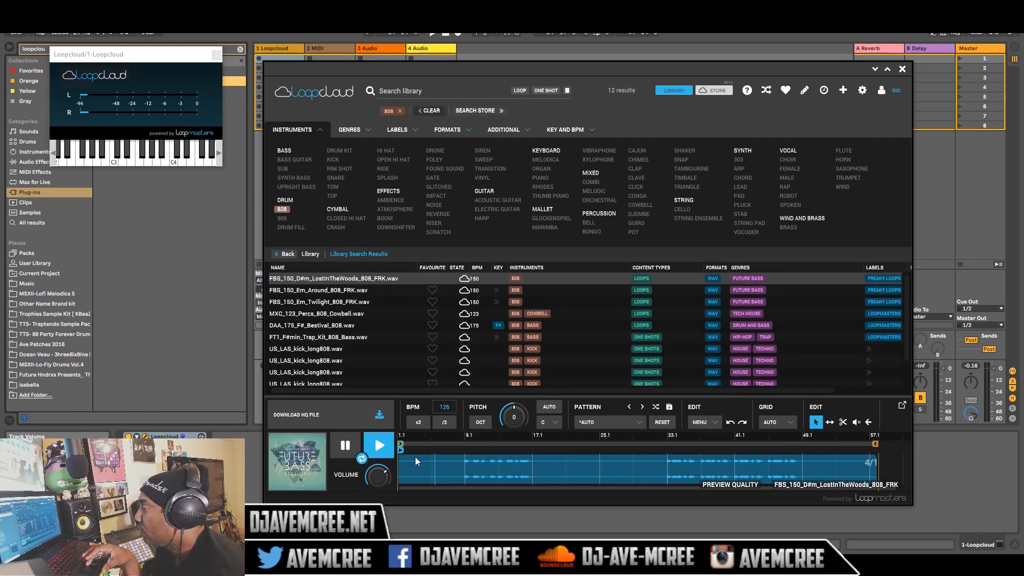
# Preview the 808 results, filter to ONE SHOT, and load FT1_F#min_Trap_Kit_808_Bass.wav.
pyautogui.click(378, 445)
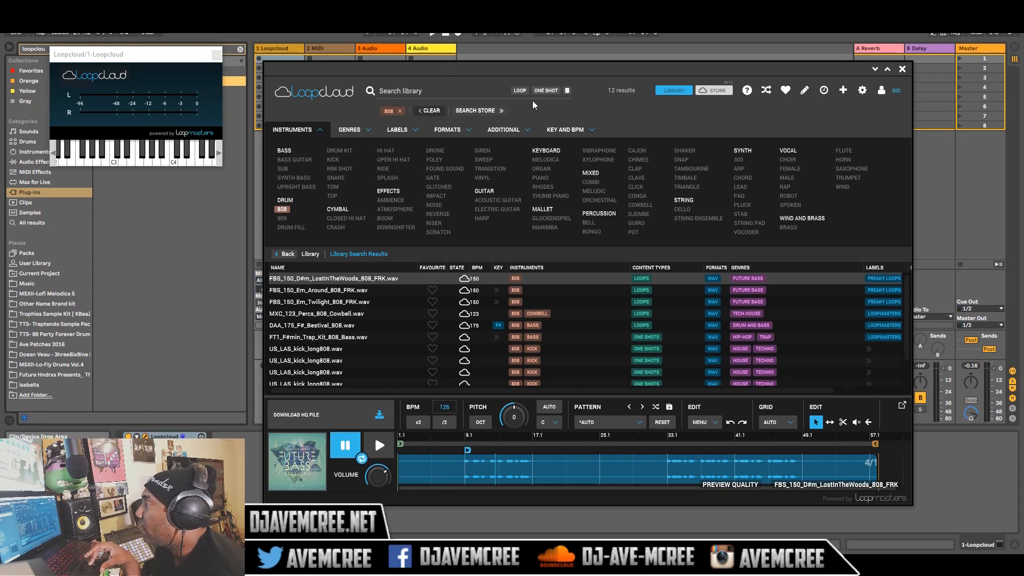
pyautogui.moveTo(545, 90)
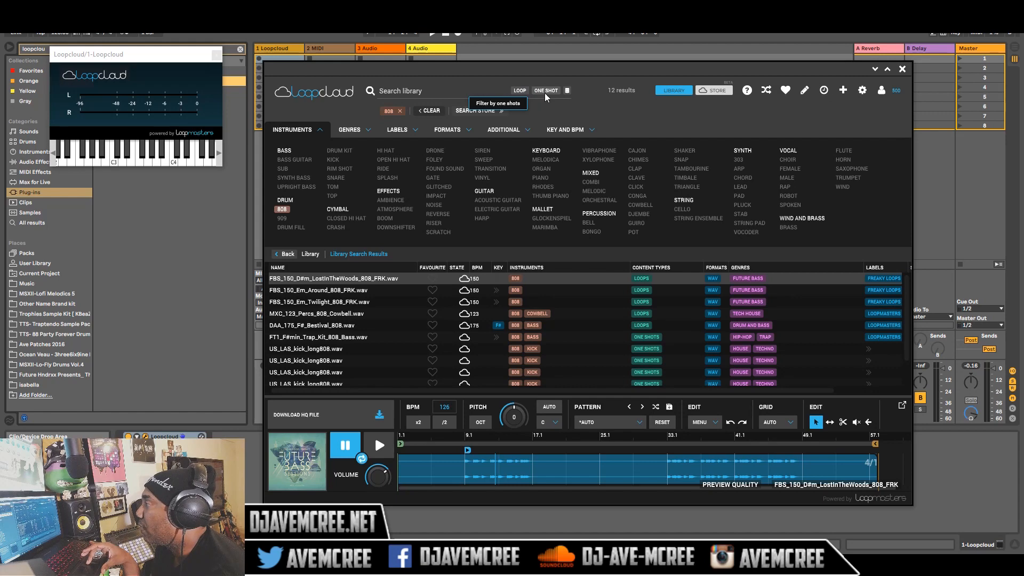
pyautogui.click(545, 90)
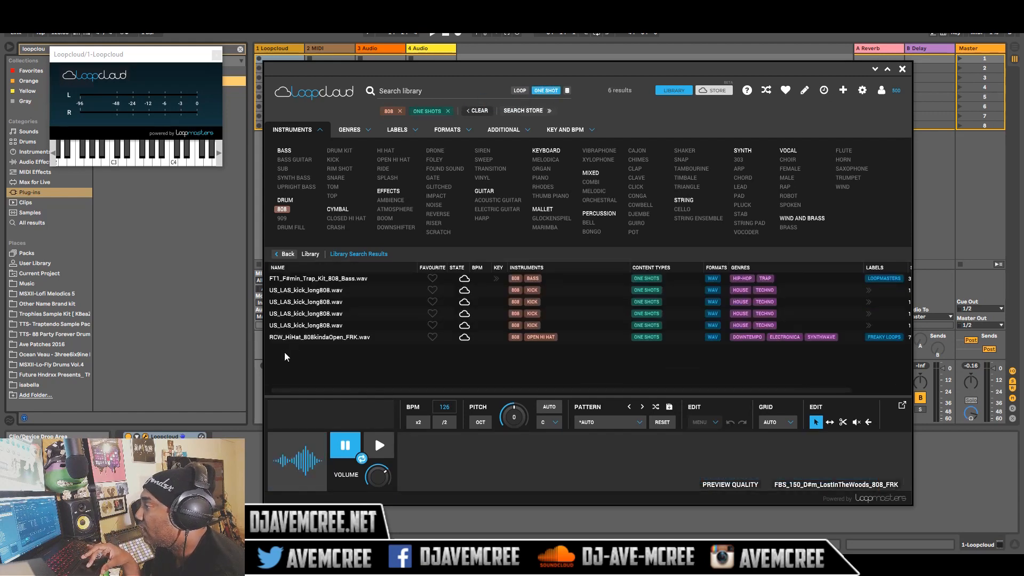
pyautogui.click(330, 279)
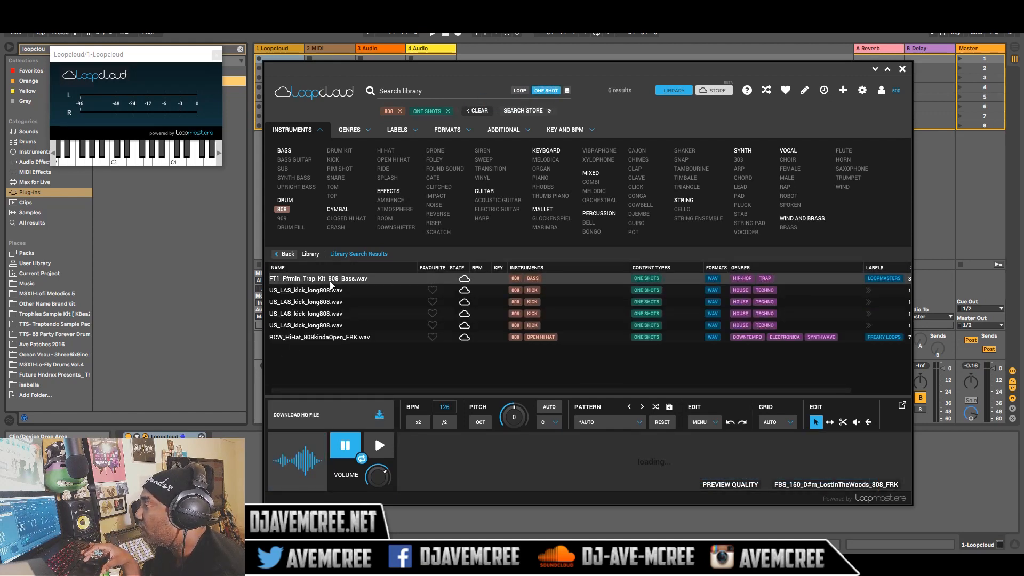
pyautogui.click(305, 302)
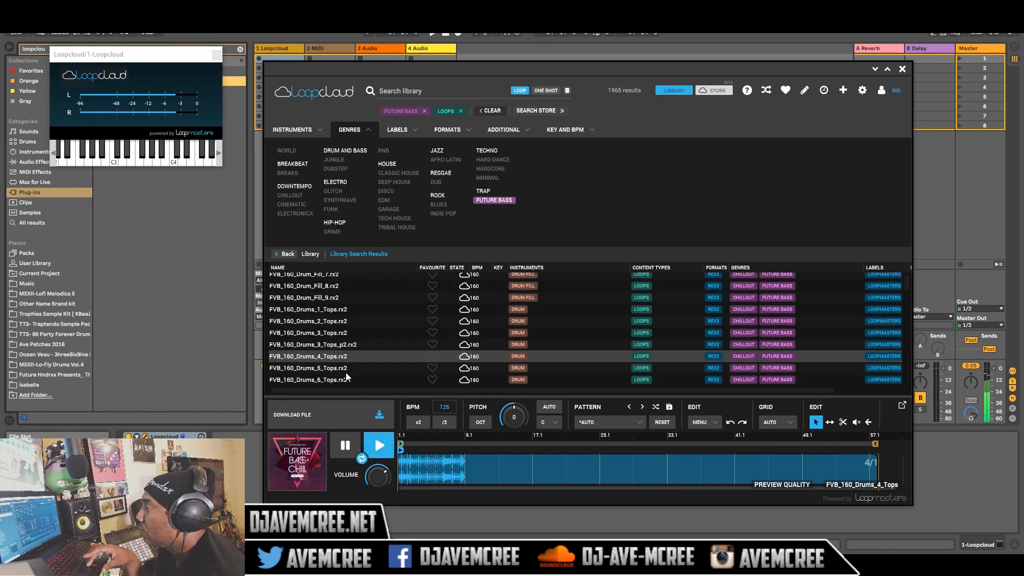
pyautogui.moveTo(407, 333)
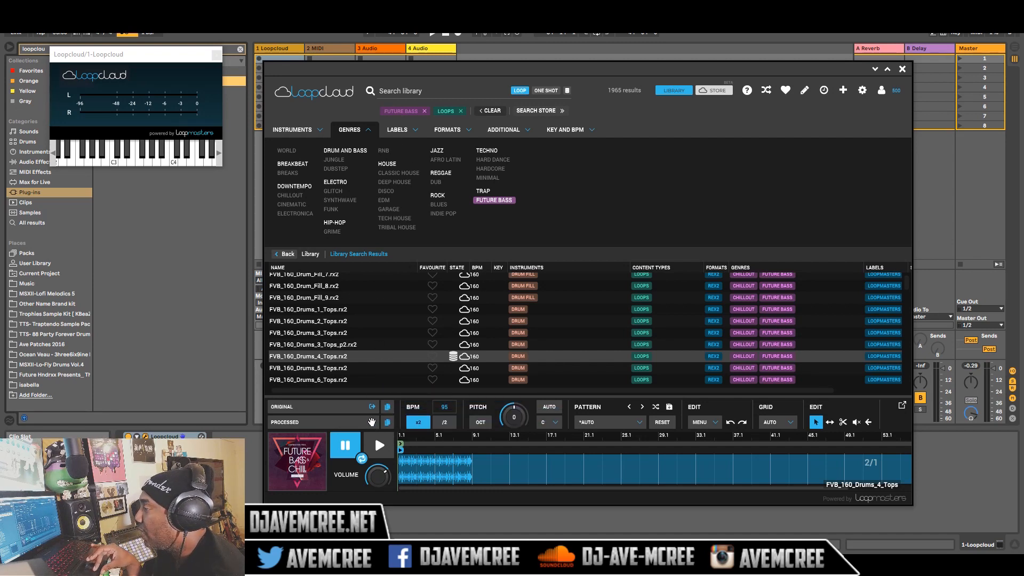
# Drag the 95 BPM FVB_160_Drums_4_Tops loop onto Ableton track 3.
pyautogui.click(291, 129)
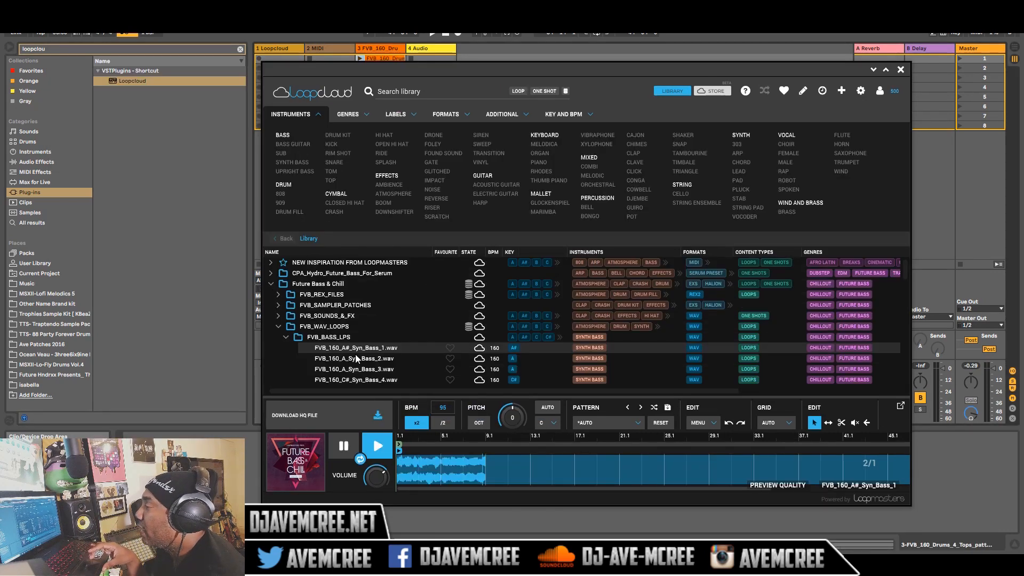
# Collapse FVB_BASS_LPS and expand FVB_SYNTH_LPS to reach the C Synth Pad V1 loop.
pyautogui.scroll(-3)
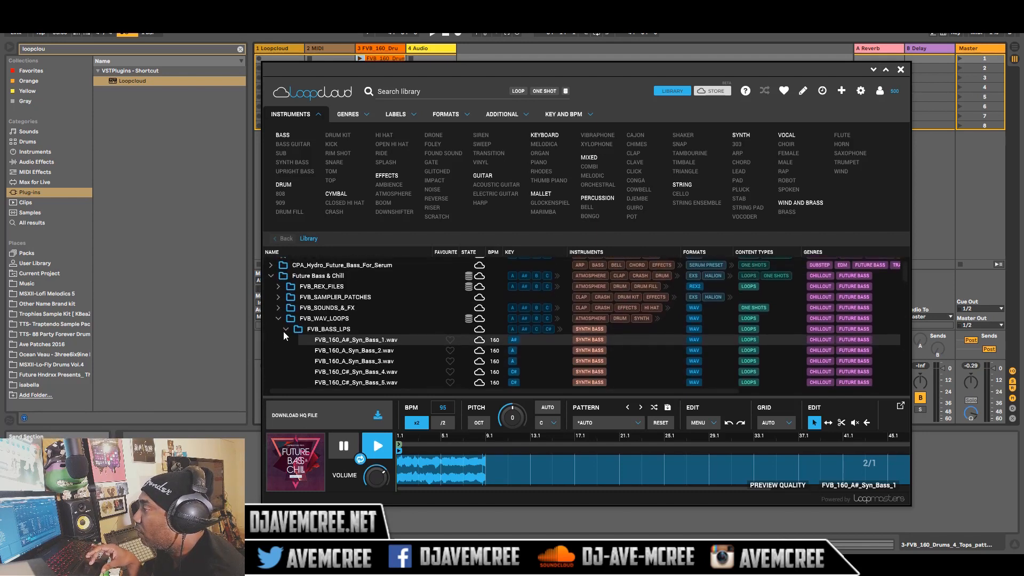
pyautogui.click(284, 329)
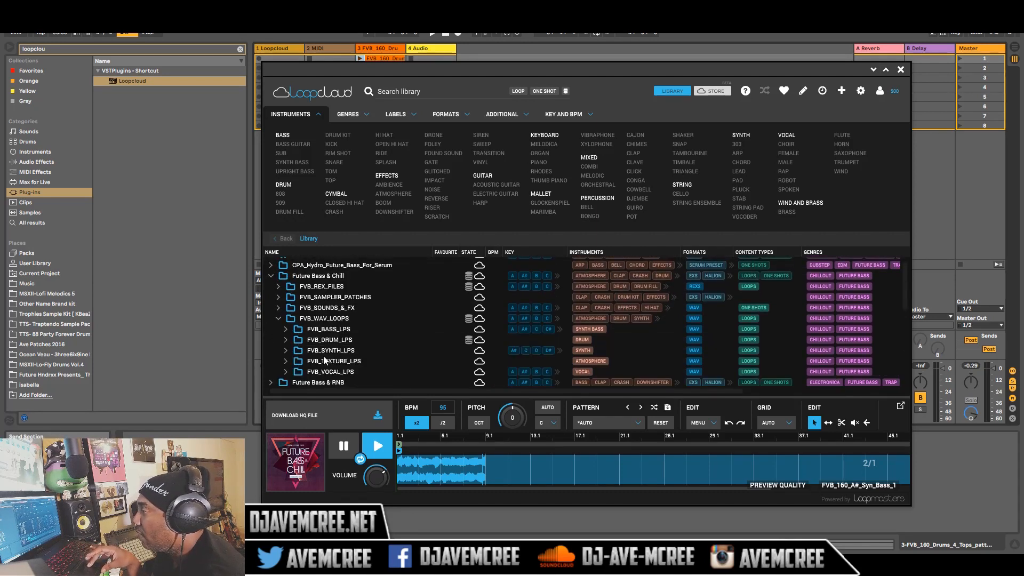
pyautogui.click(285, 351)
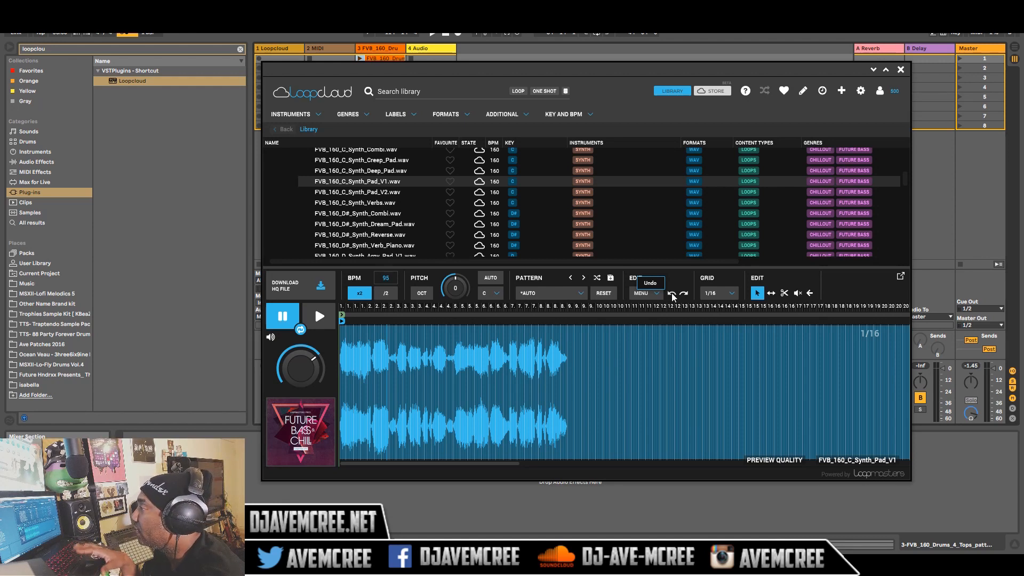
# Undo and replay the pad edit, set the grid to automatic, and extend the loop end.
pyautogui.click(319, 316)
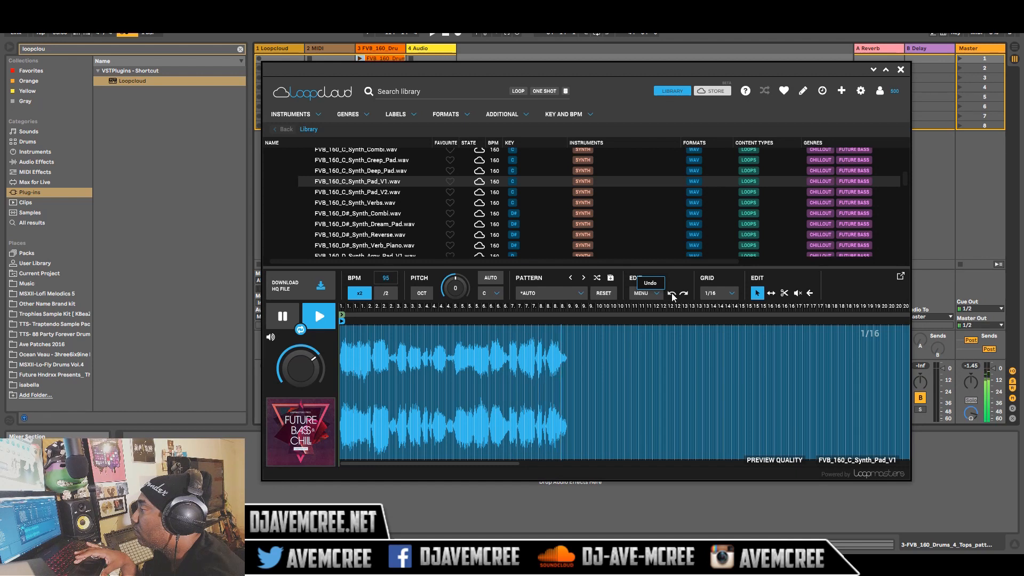
pyautogui.click(318, 315)
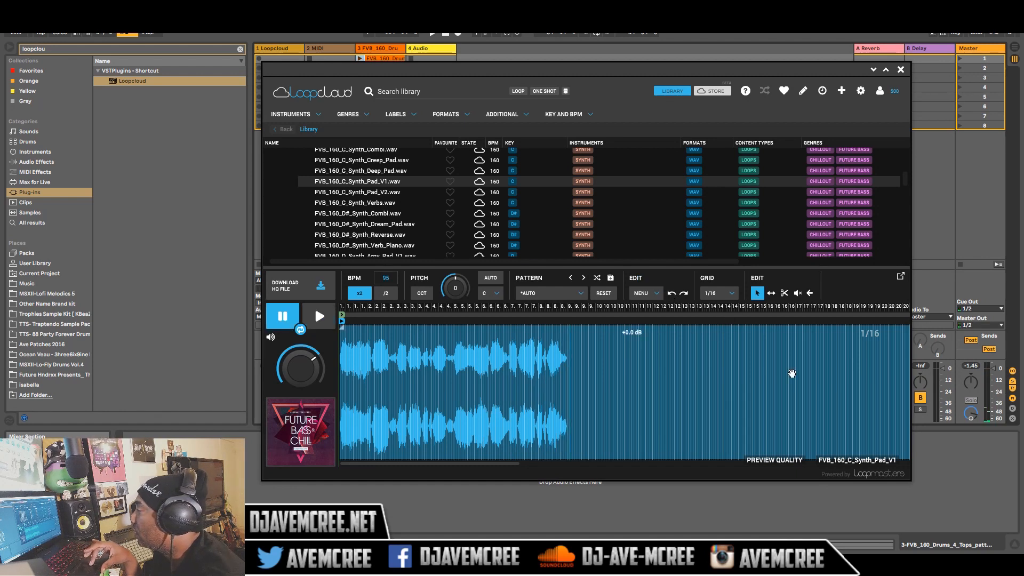
pyautogui.moveTo(776, 323)
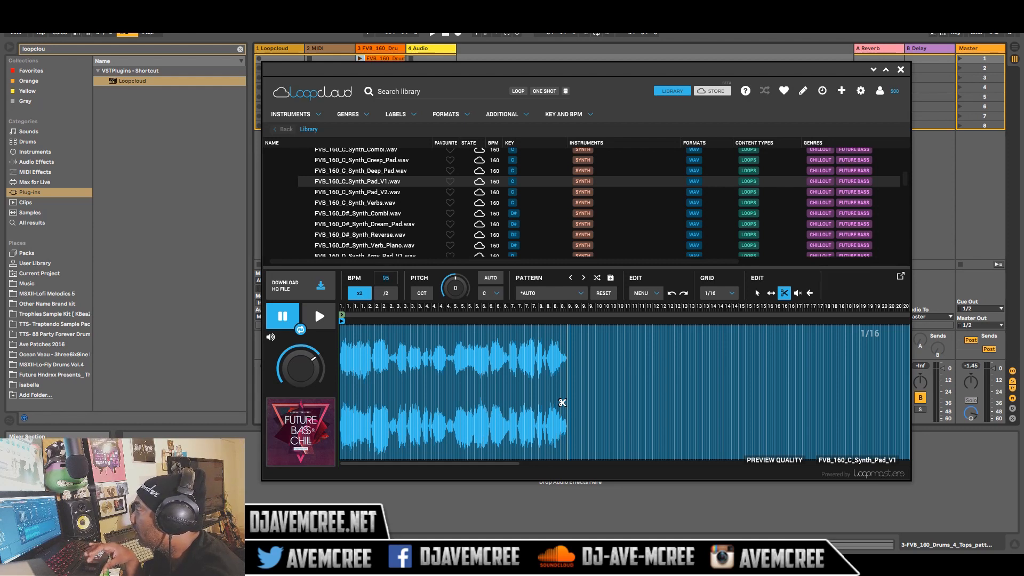
pyautogui.click(717, 293)
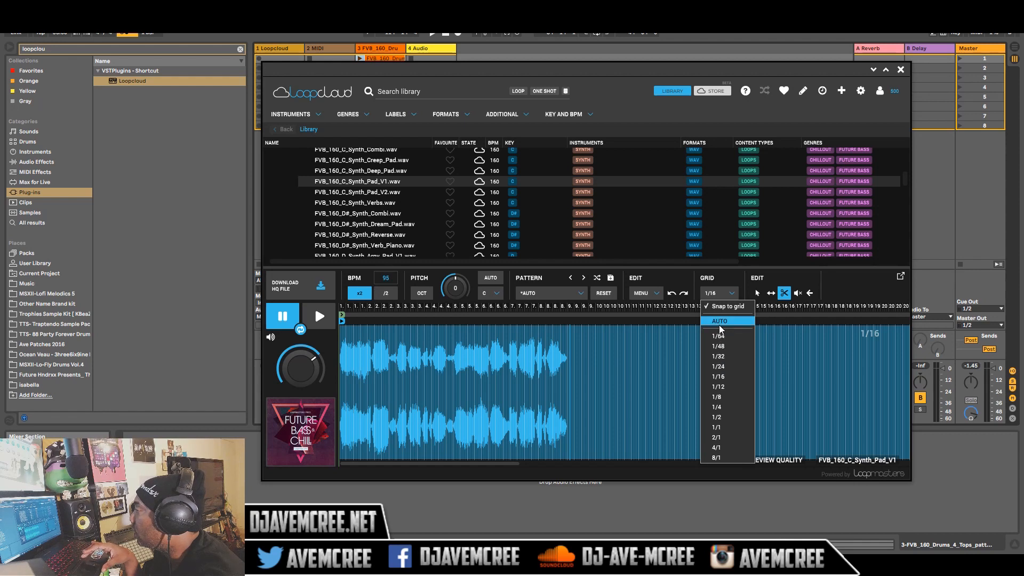
pyautogui.click(717, 416)
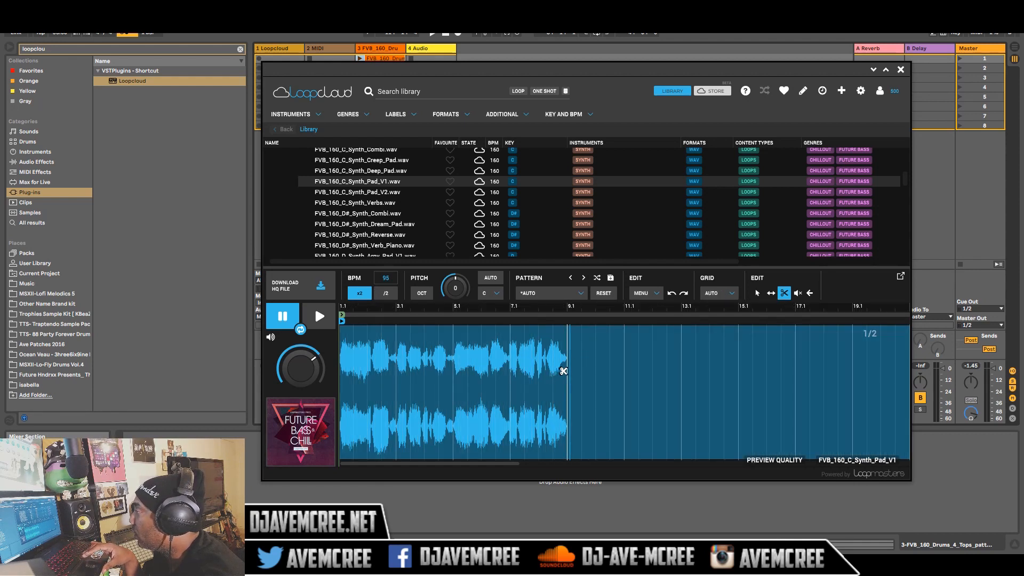
pyautogui.moveTo(640, 367)
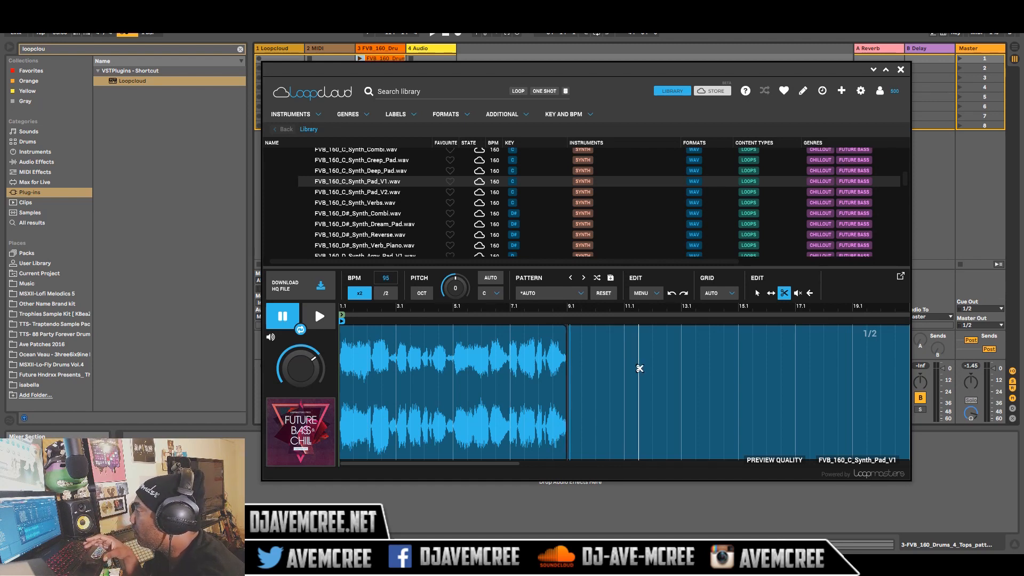
pyautogui.moveTo(623, 421)
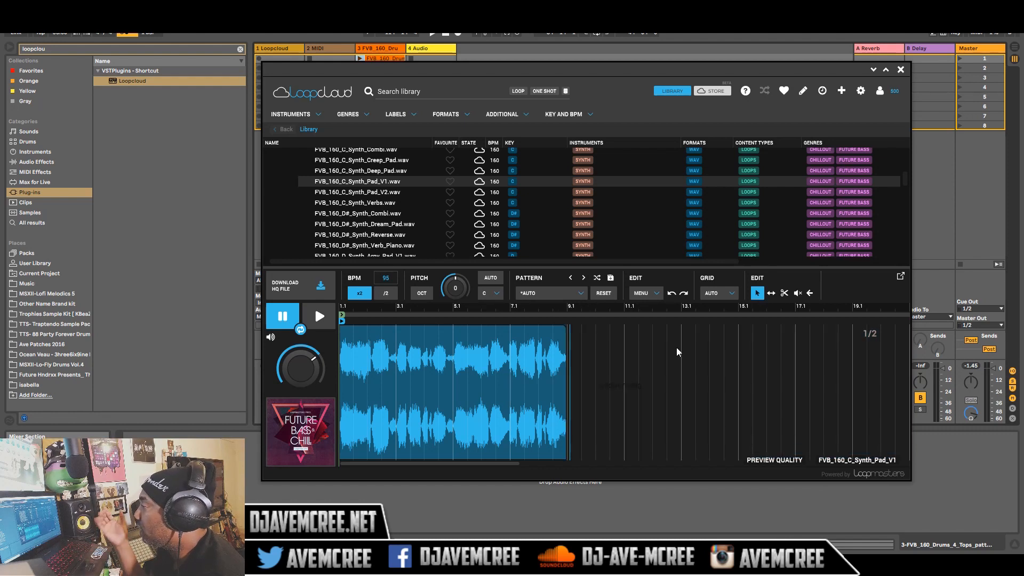
pyautogui.moveTo(518, 469)
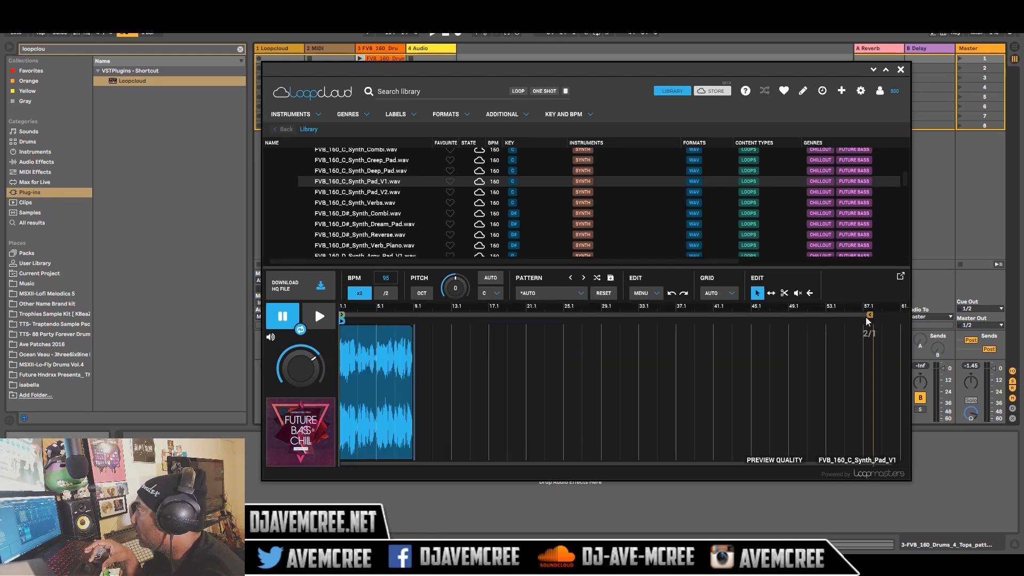
pyautogui.moveTo(870, 315); pyautogui.dragTo(448, 315)
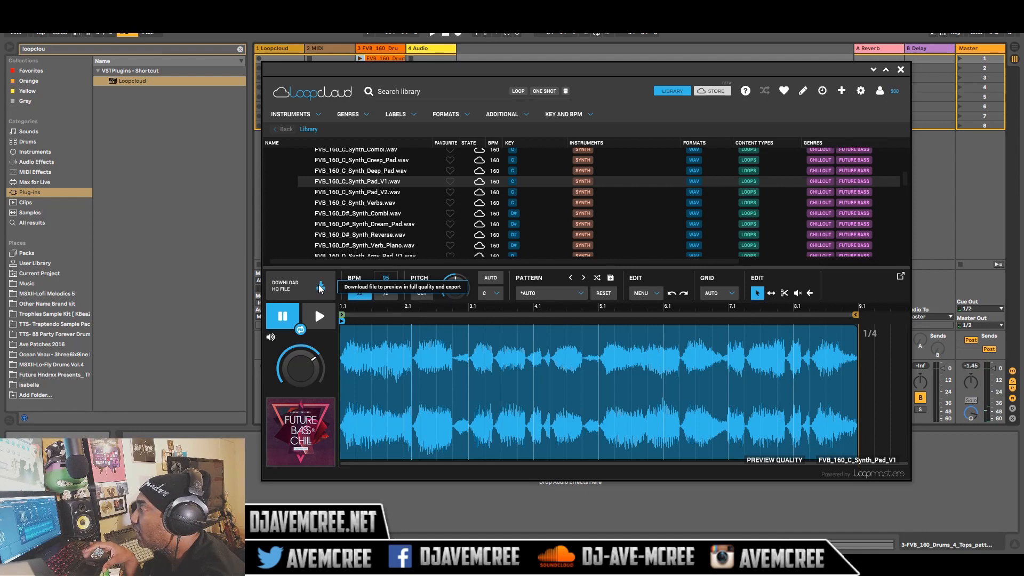
# Download the edited synth pad as an HQ file and bring up the Live session.
pyautogui.click(321, 287)
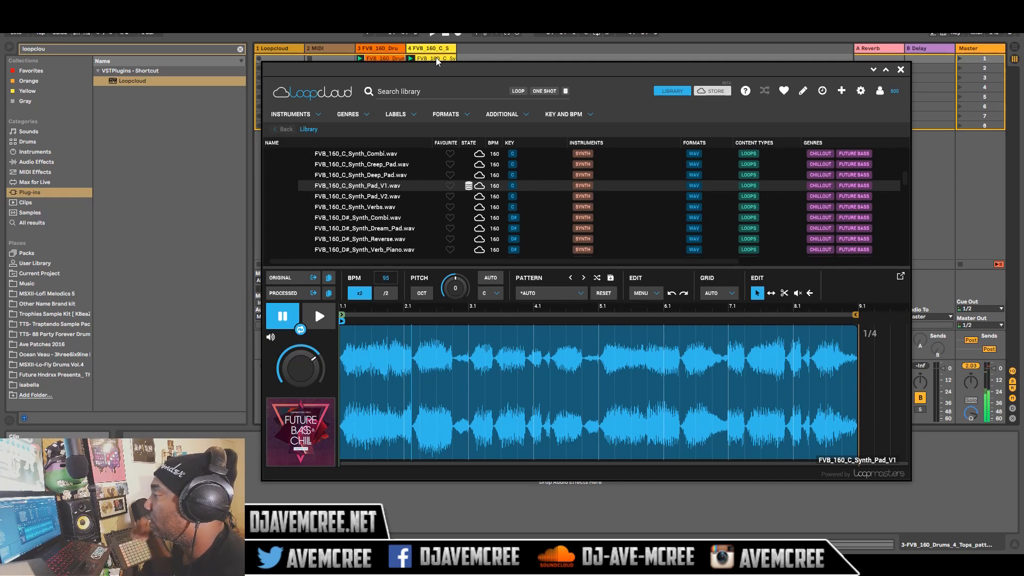
pyautogui.moveTo(468, 55)
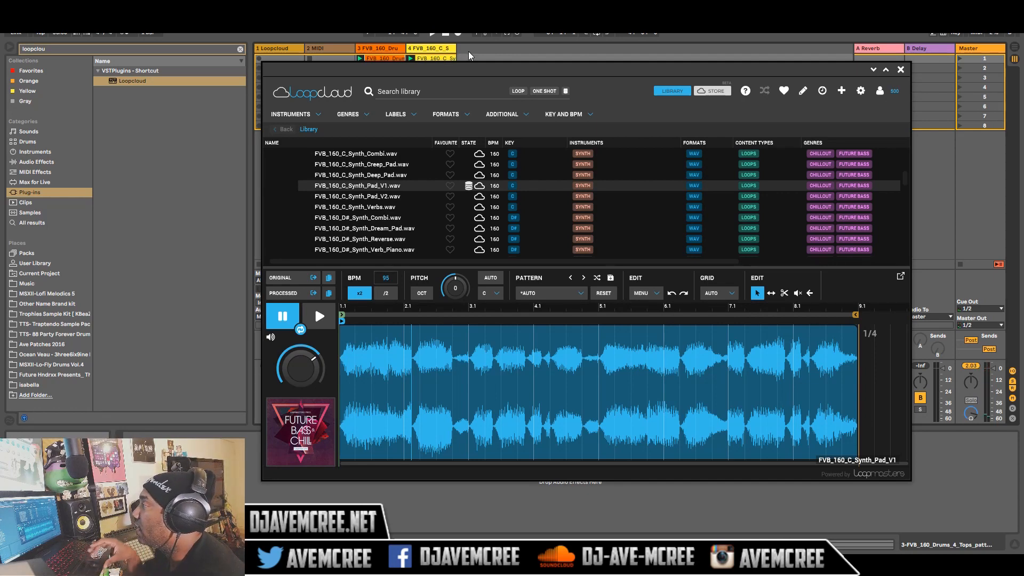
pyautogui.click(900, 70)
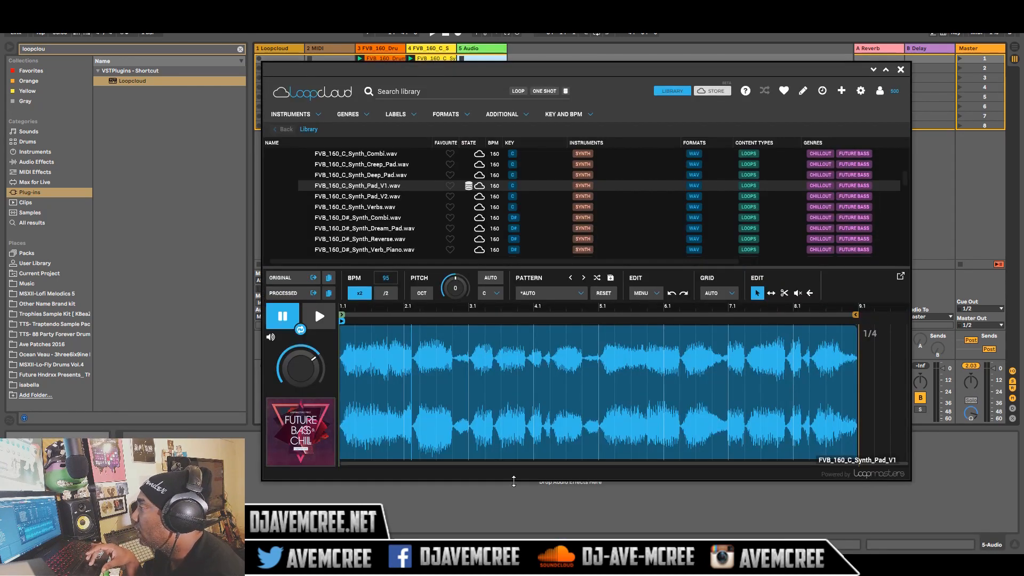
pyautogui.moveTo(433, 244)
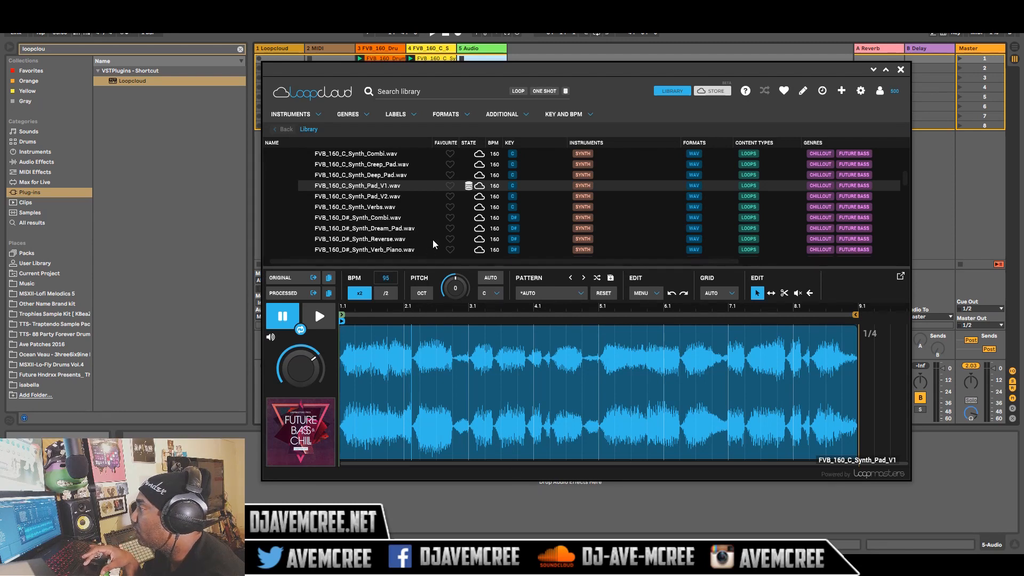
pyautogui.moveTo(512, 189)
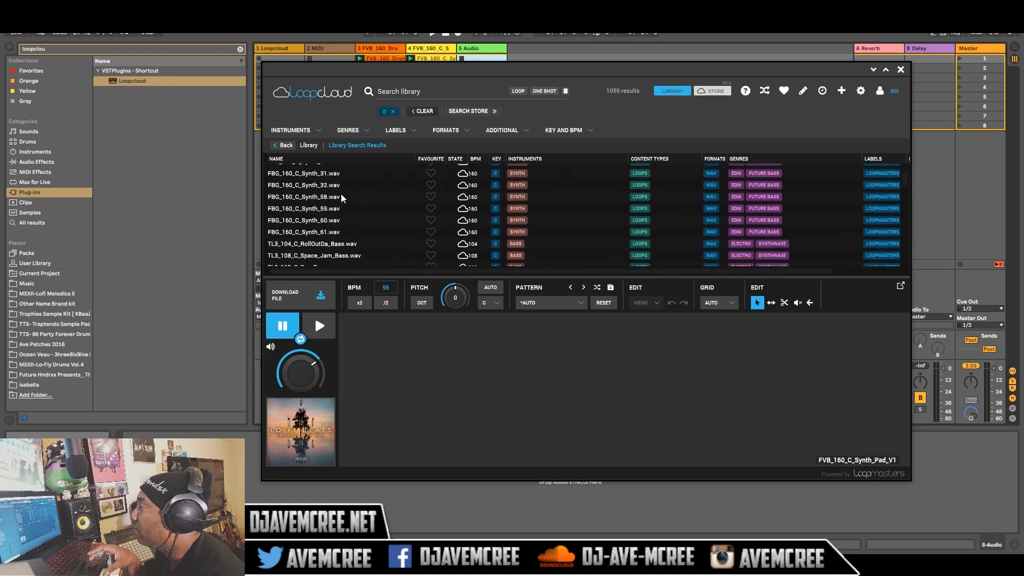
# Scroll the C-key loop results, preview Boogie Down Arp, and bring the Live session into view.
pyautogui.scroll(-3)
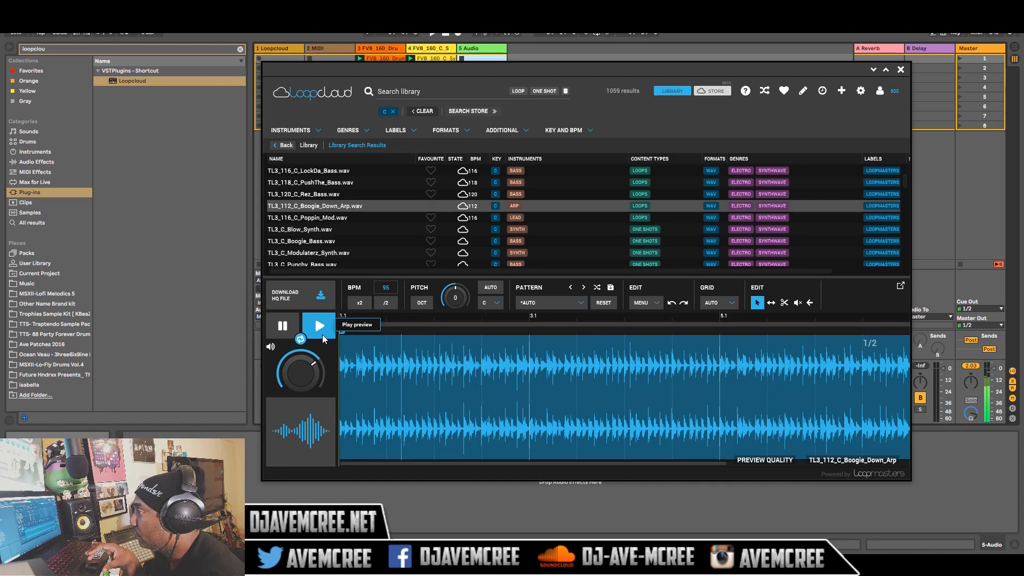
pyautogui.click(319, 325)
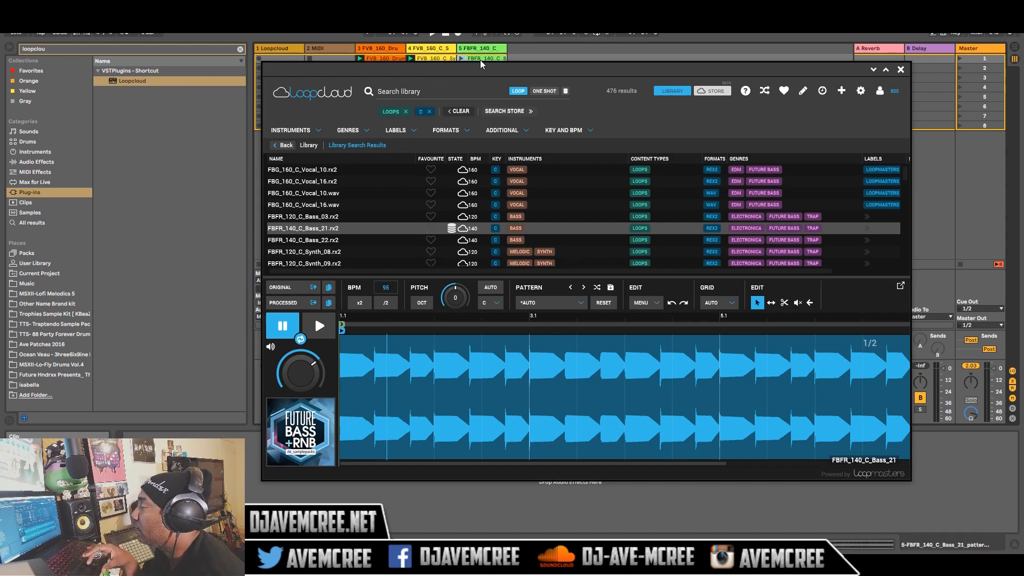
pyautogui.moveTo(460, 62)
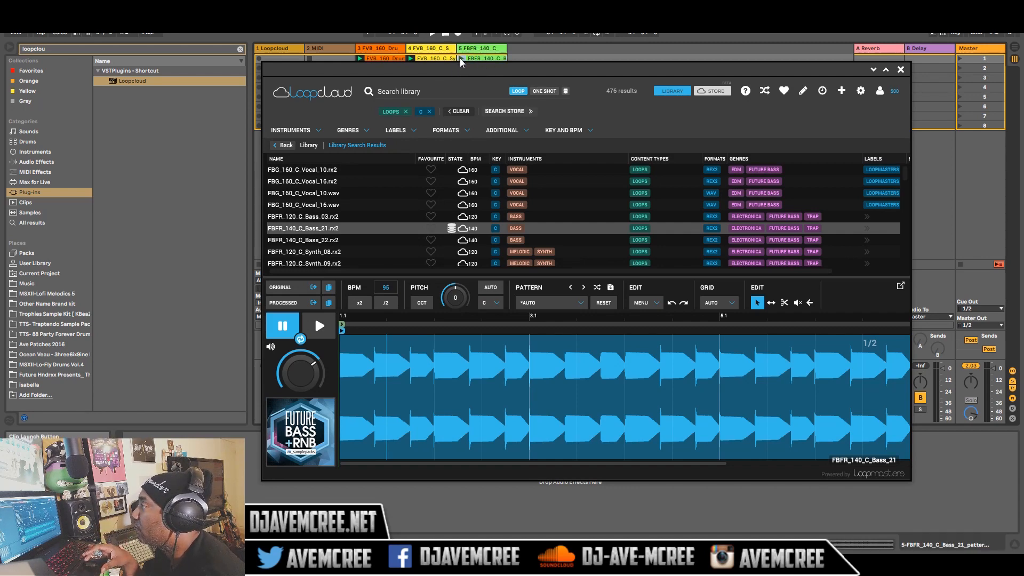
pyautogui.click(900, 69)
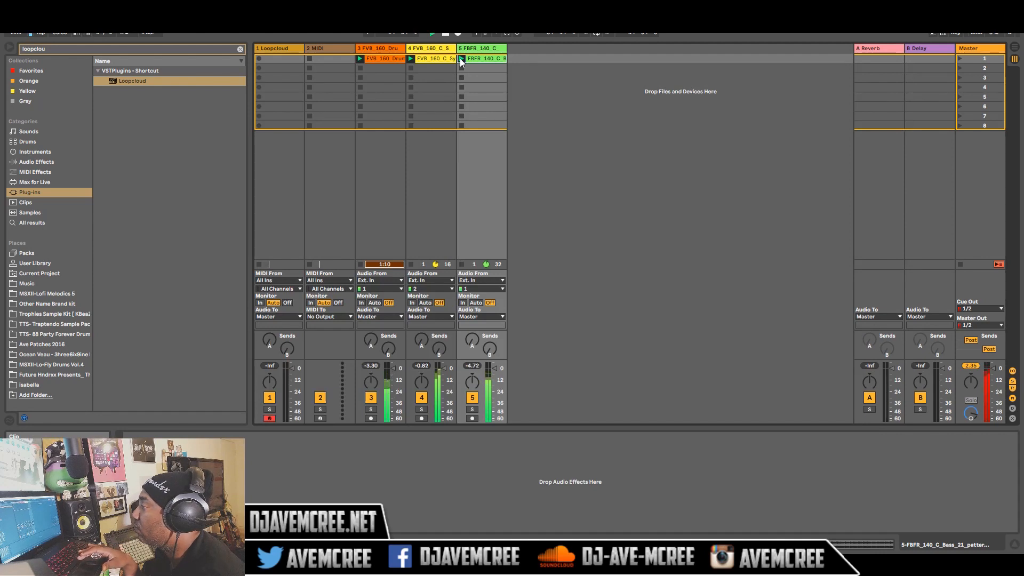
# Resize Ableton's detail view to make room for the clip area.
pyautogui.moveTo(489, 379); pyautogui.dragTo(488, 367)
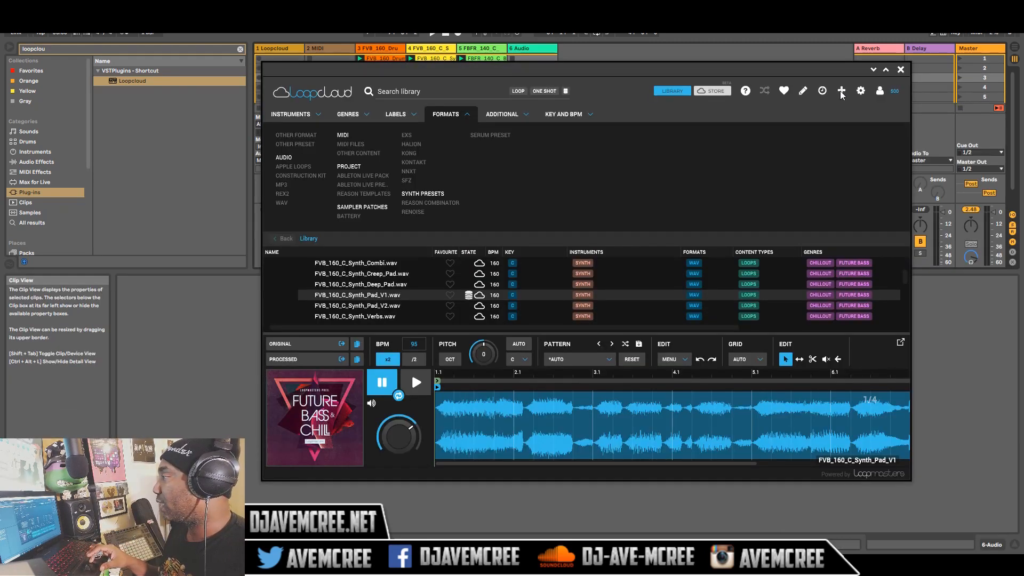
# Add the Traptendo X 88 Sample Pack folder and preview the Victorious Cmin 74bpm sample.
pyautogui.click(842, 91)
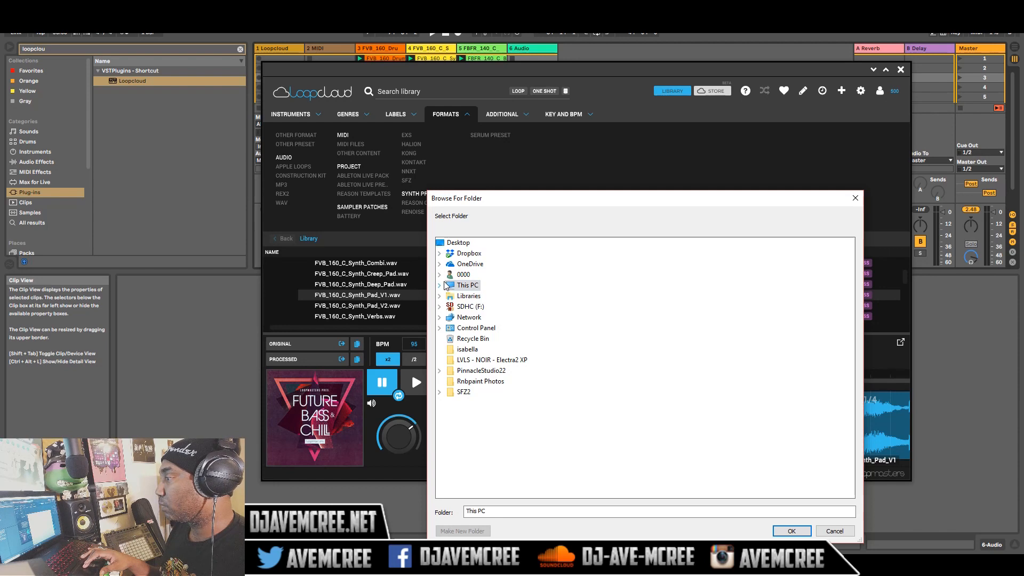
pyautogui.click(791, 530)
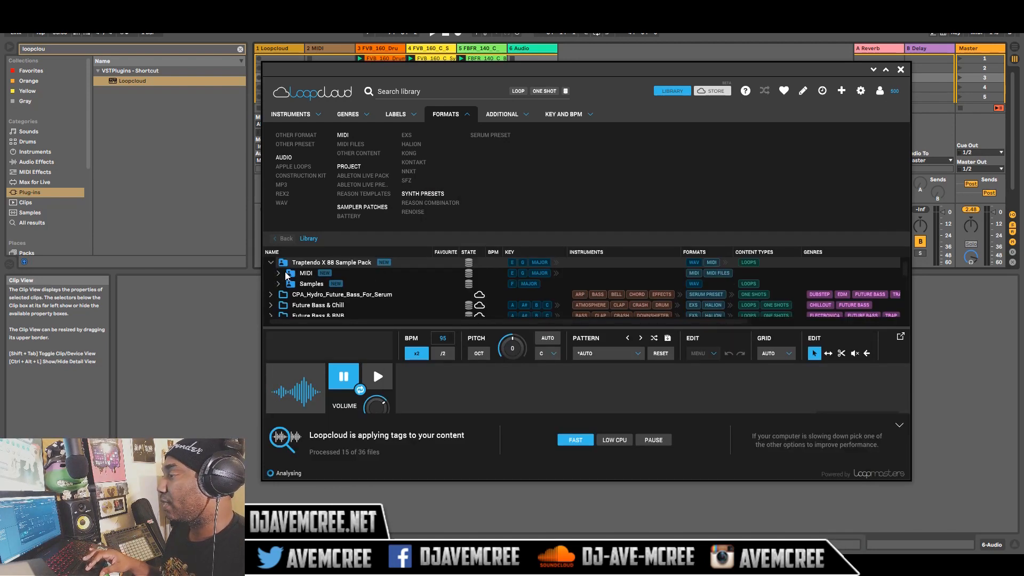
pyautogui.click(277, 283)
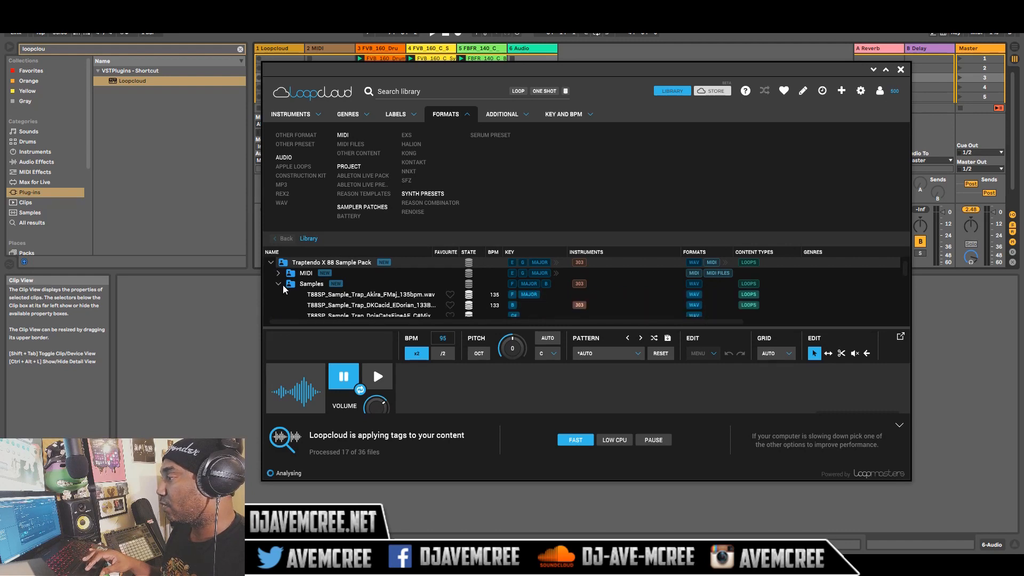
pyautogui.click(369, 294)
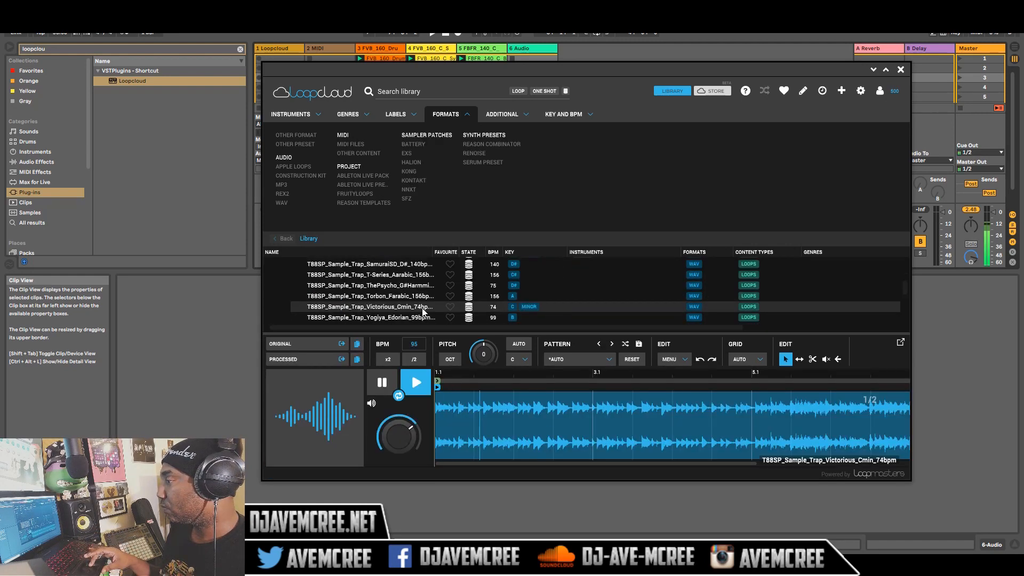
# Replay the Victorious Cmin sample at half tempo (/2 BPM) and switch to the scissors slice tool.
pyautogui.click(417, 382)
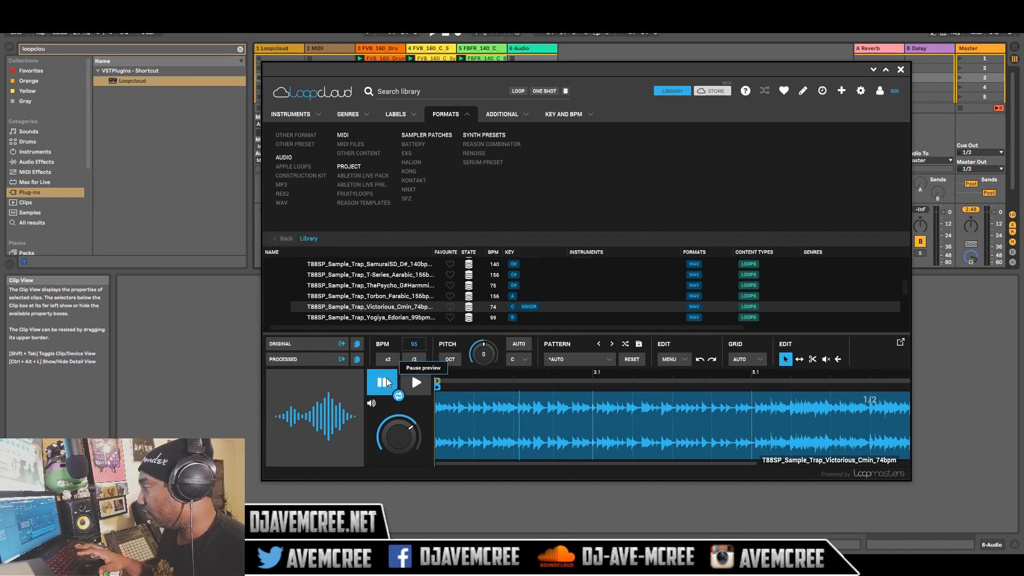
pyautogui.click(381, 383)
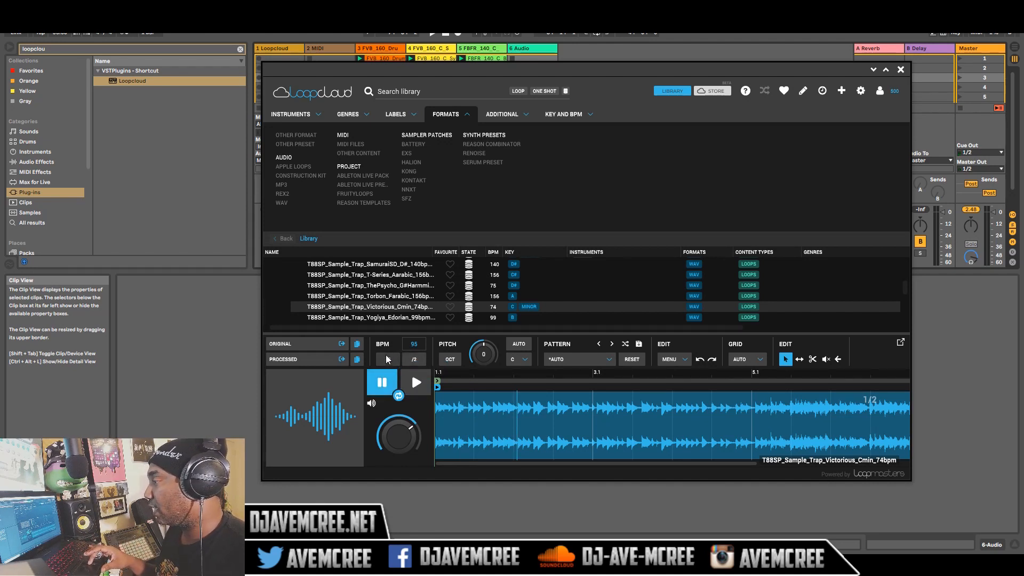
pyautogui.click(413, 359)
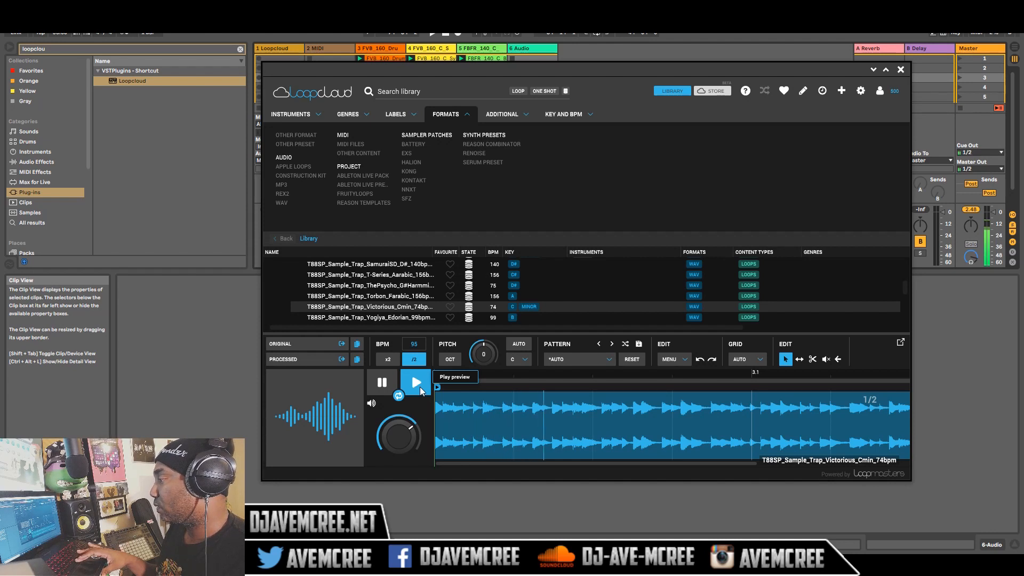
pyautogui.click(415, 383)
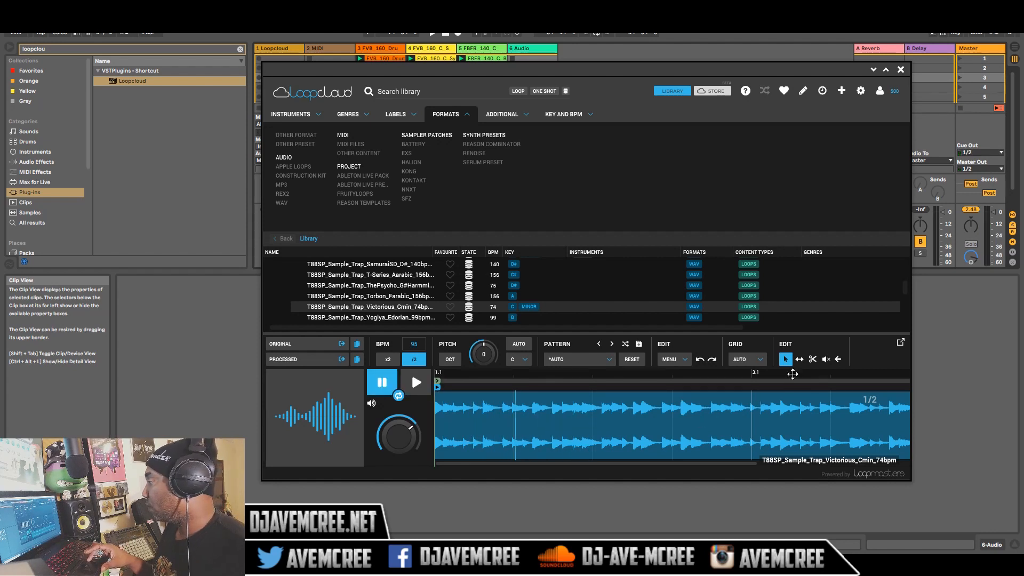
pyautogui.click(812, 359)
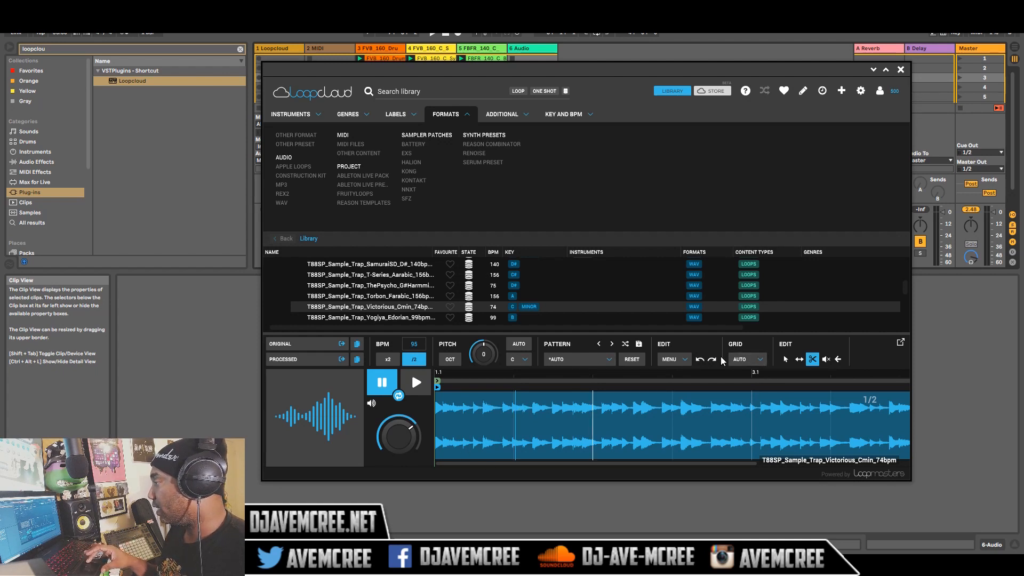
# Set the grid to 1/16 and trim the sample's loop end back to bar 2.1.
pyautogui.click(747, 359)
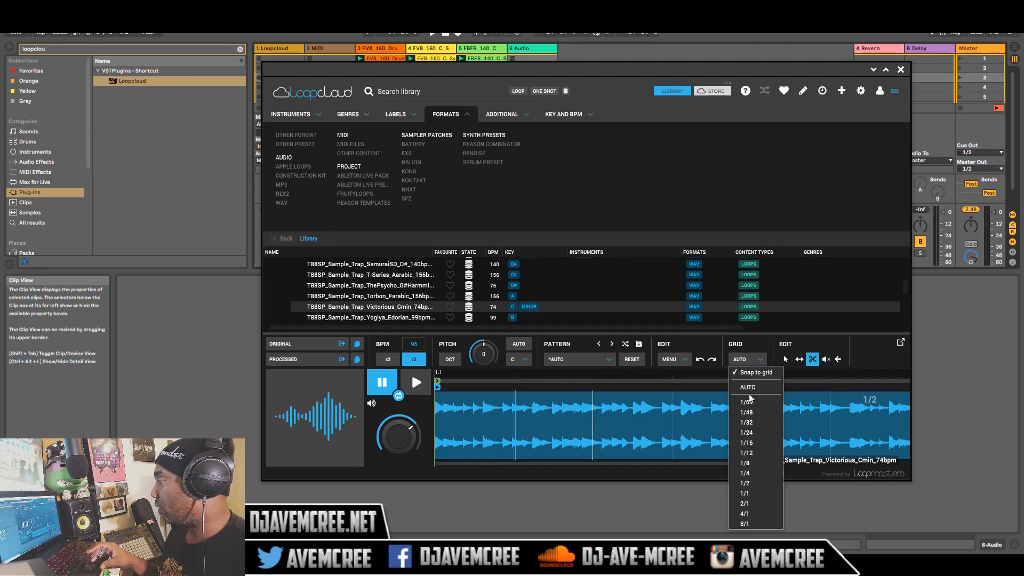
pyautogui.click(746, 442)
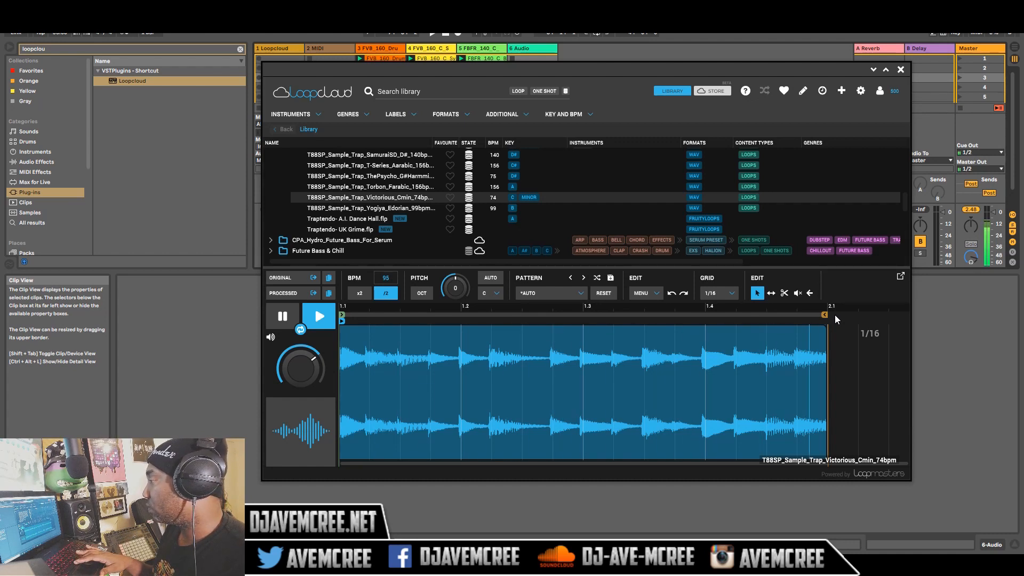
pyautogui.click(319, 316)
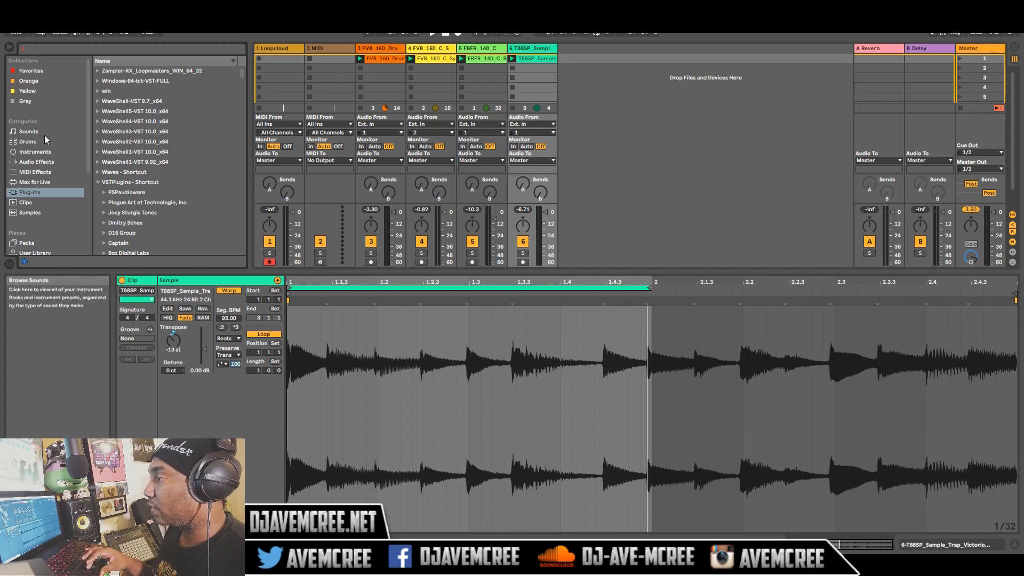
# Show the Drums category in Ableton's browser, listing kits like 606 Core Kit.
pyautogui.click(28, 142)
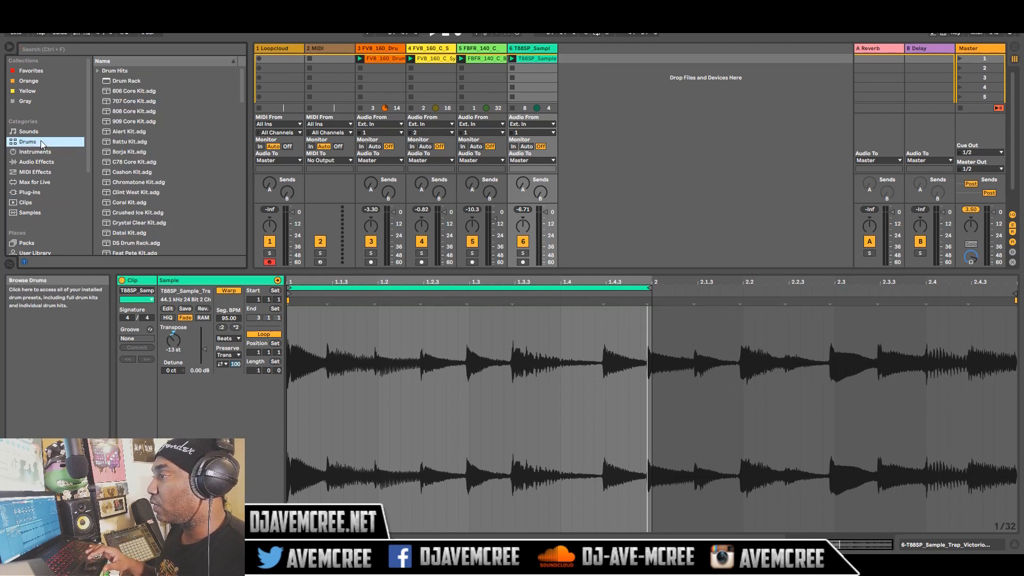